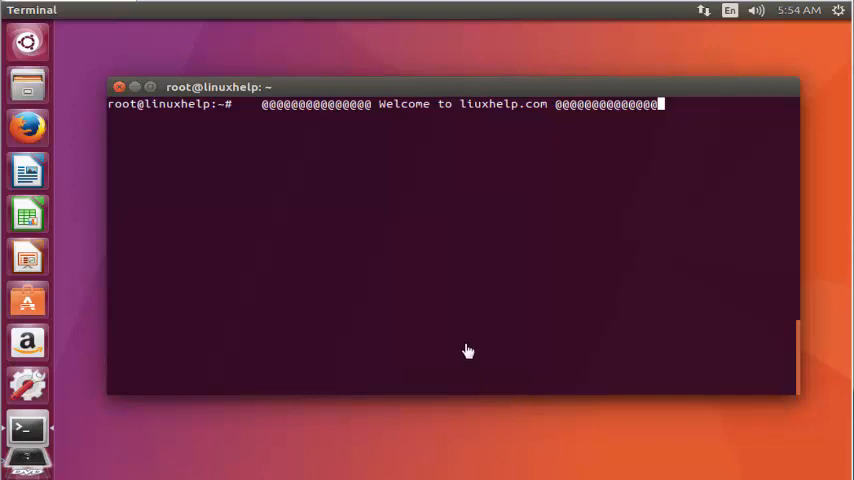
pyautogui.moveTo(145, 281)
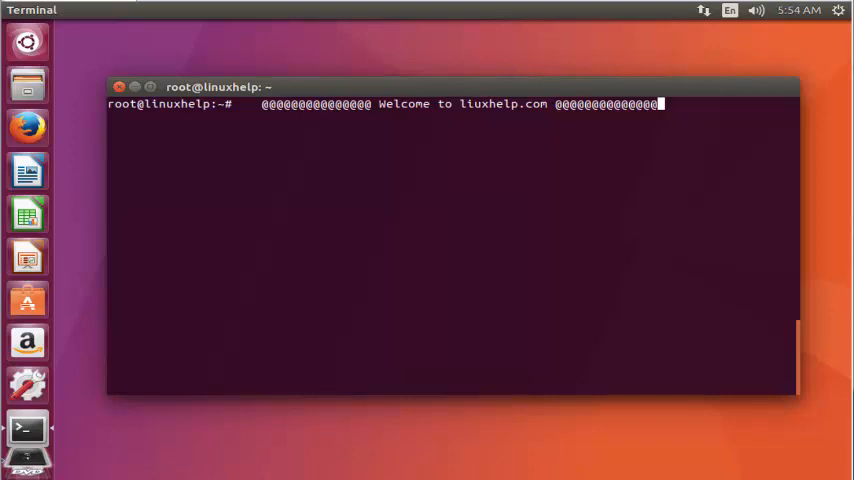
pyautogui.moveTo(166, 352)
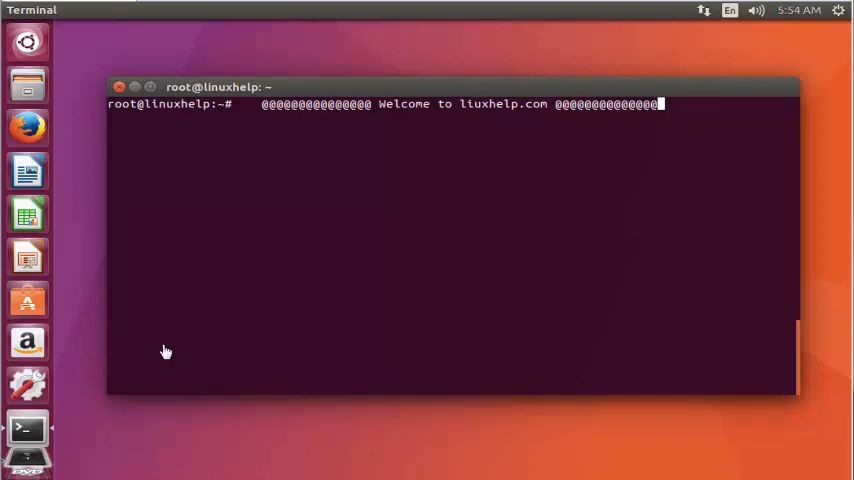
pyautogui.moveTo(282, 363)
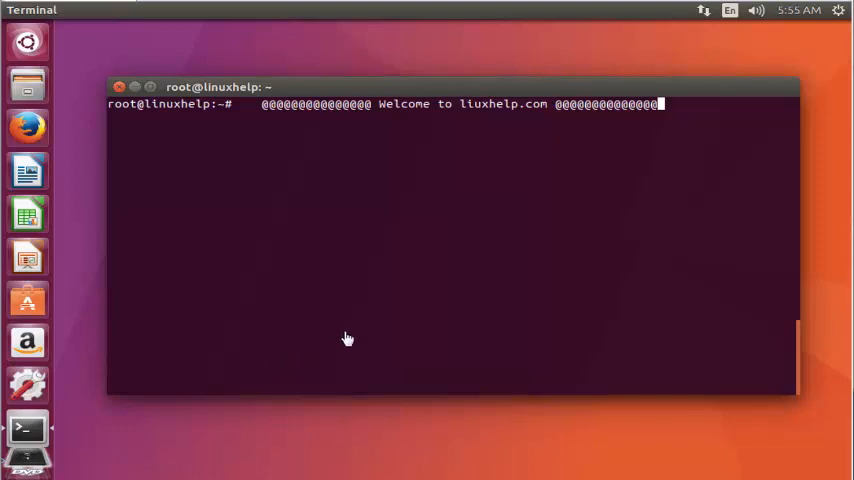
pyautogui.moveTo(283, 318)
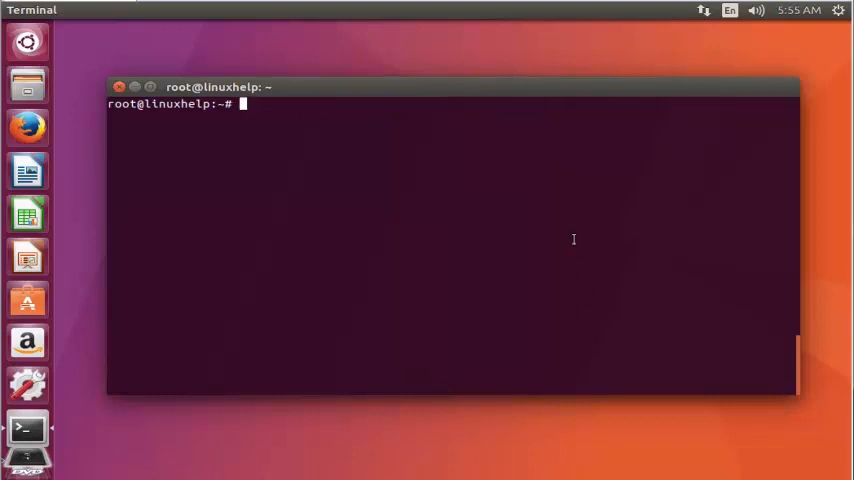
# Open /etc/apt/sources.list in nano
pyautogui.write('n')
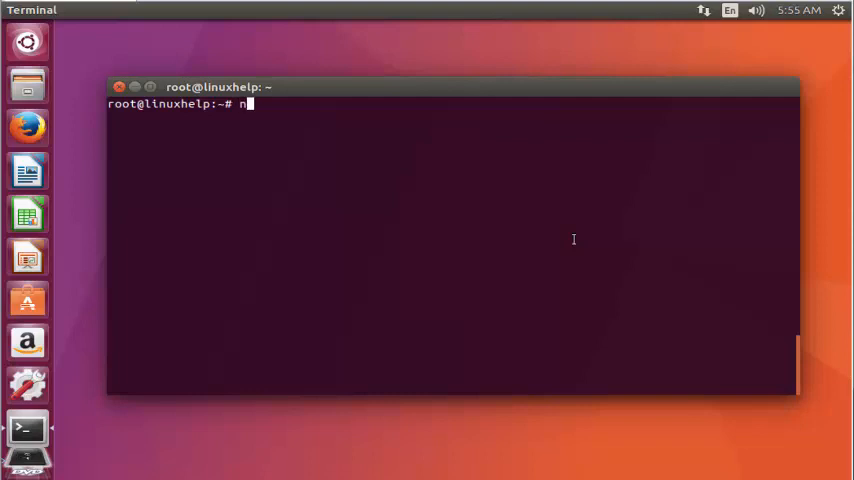
pyautogui.write('ano')
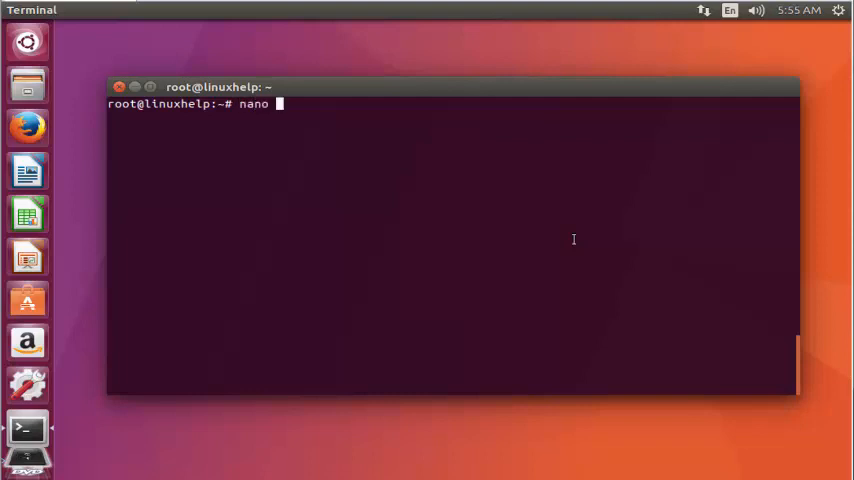
pyautogui.write('/etc/')
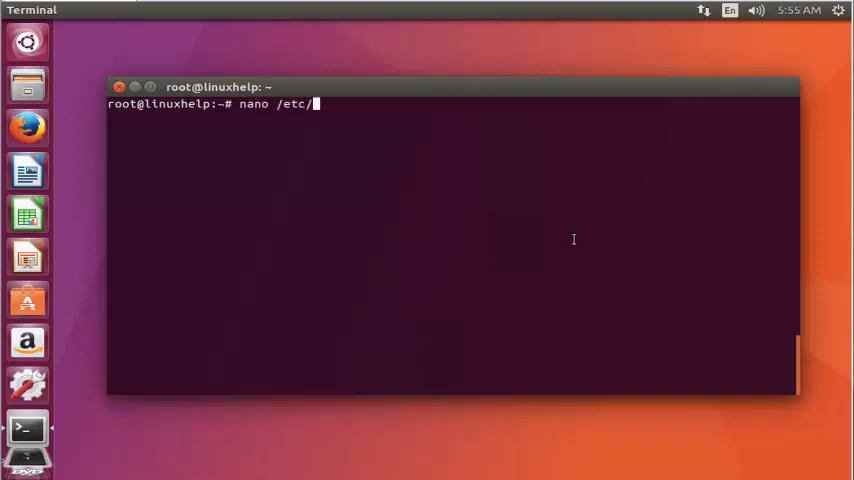
pyautogui.write('ap')
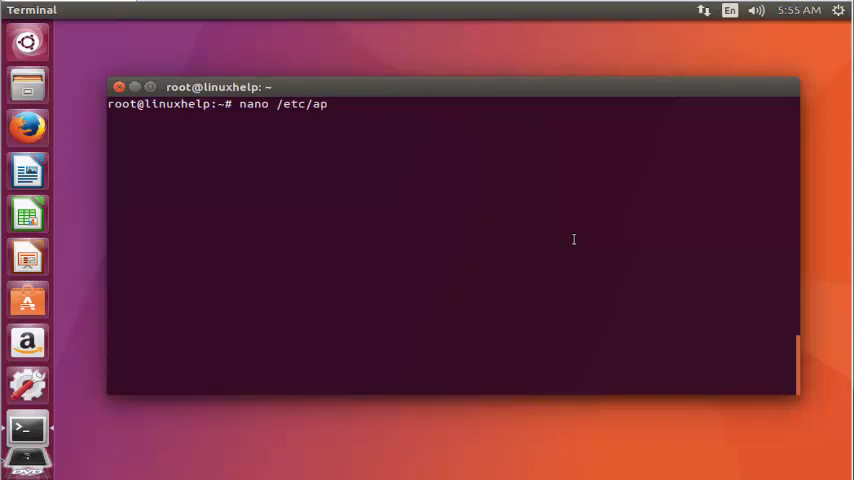
pyautogui.write('t/')
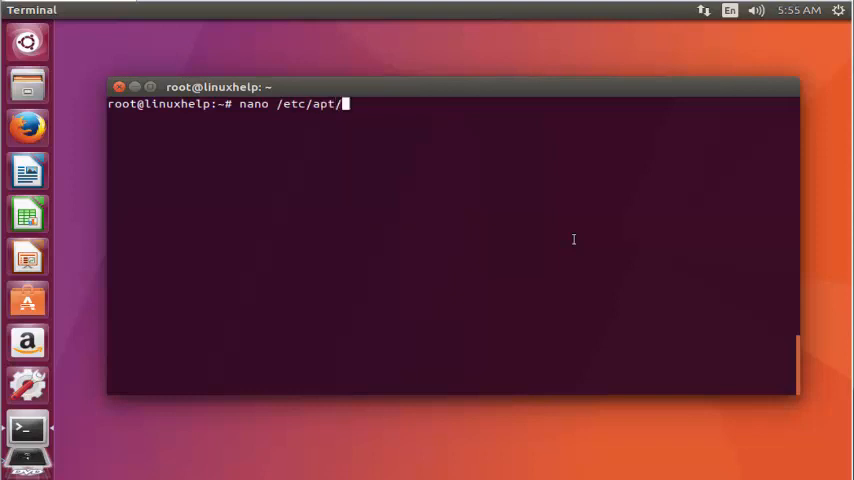
pyautogui.write('sources.list')
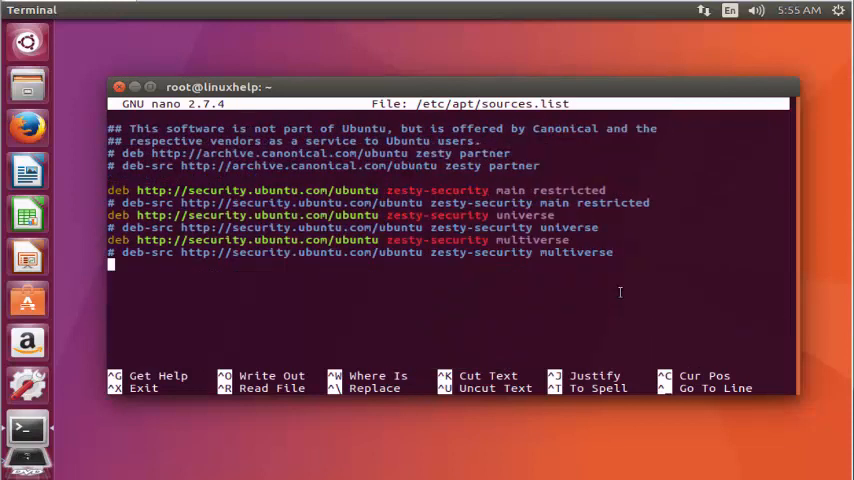
pyautogui.write('deb http://repo.sinew.in/ stable main')
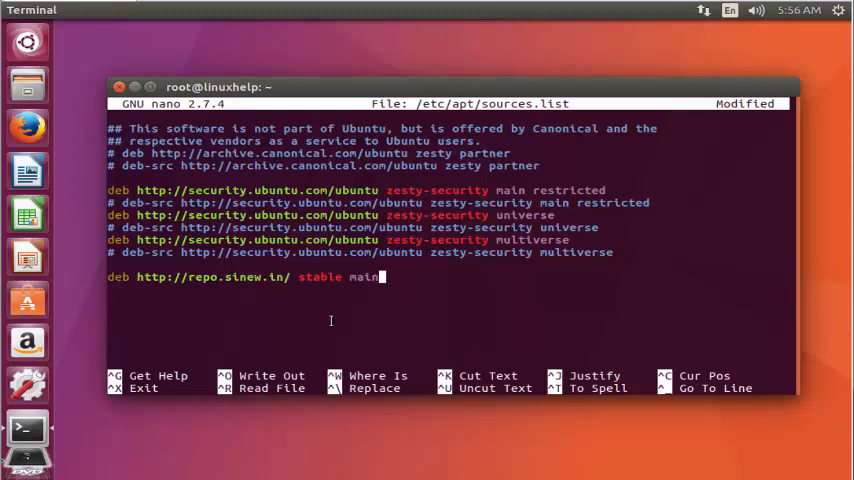
pyautogui.press('ctrl+x')
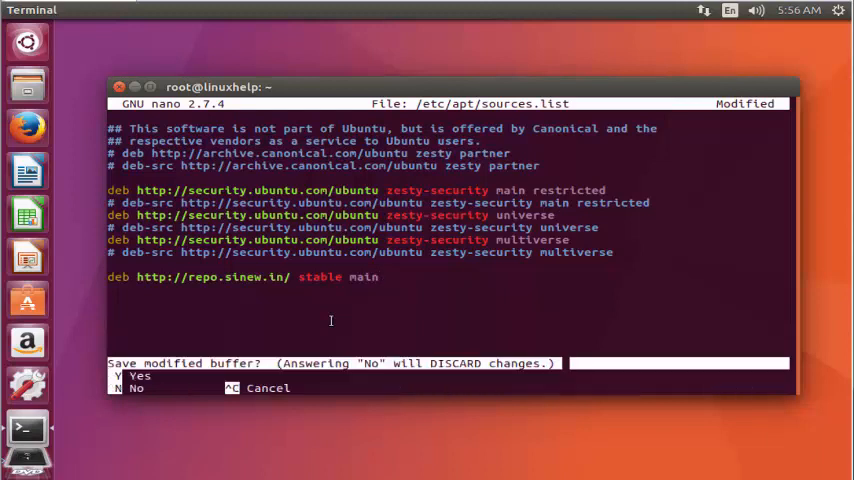
pyautogui.press('y')
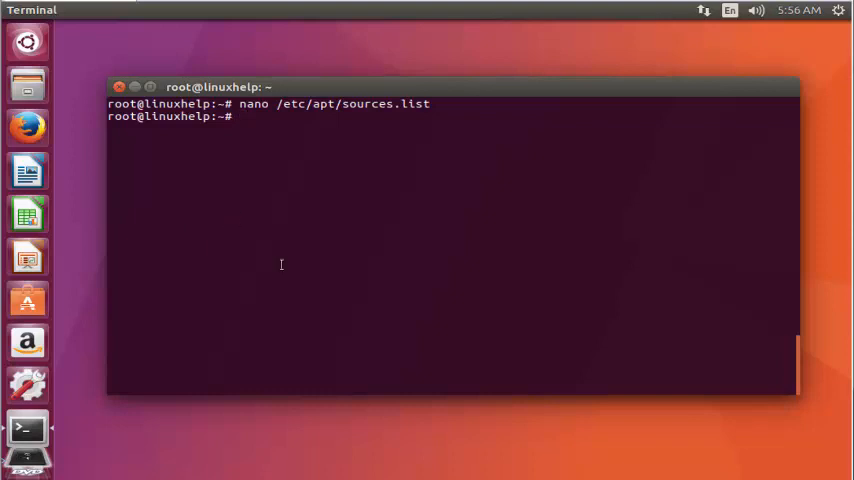
# Add the enpass-linux.key signing key to apt-key, then begin the apt-get update command
pyautogui.write('wget -O - http://repo.sinew.in/keys/enpass-linux.key | sudo apt-key add -')
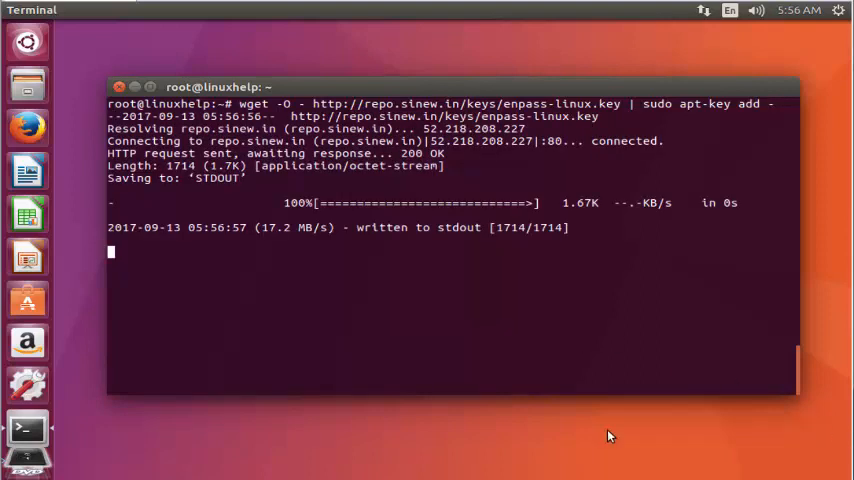
pyautogui.press('Return')
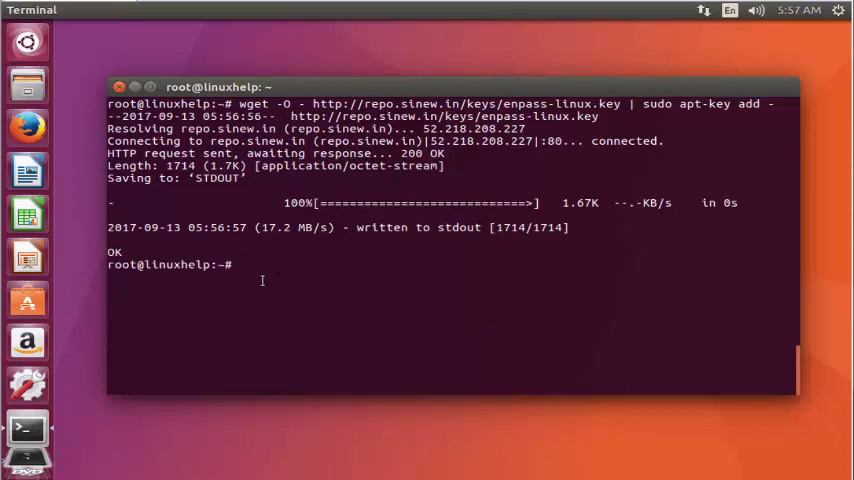
pyautogui.write('apt-get upd')
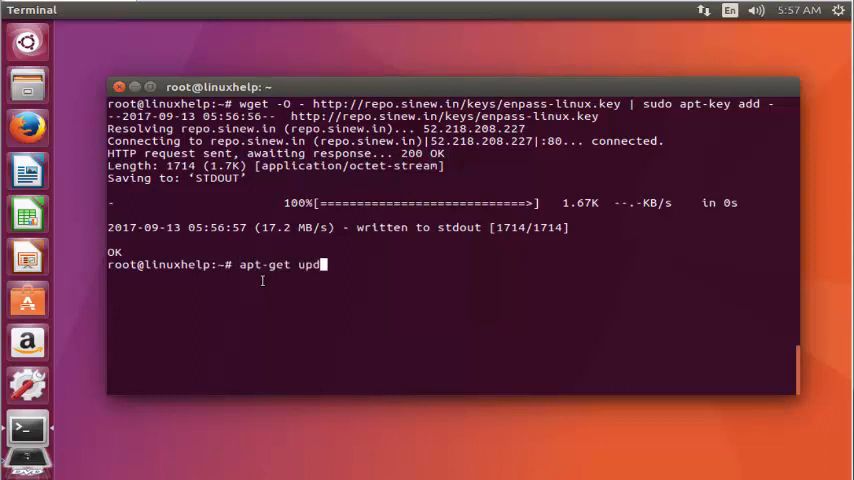
pyautogui.write('ate')
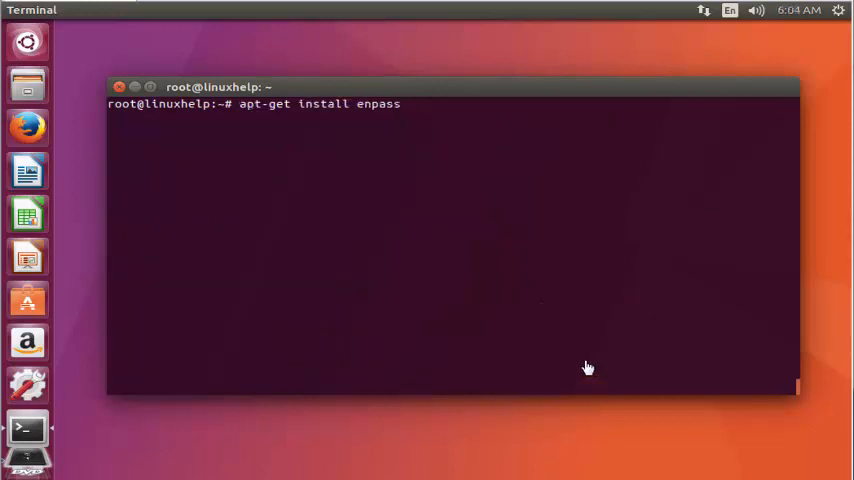
pyautogui.moveTo(578, 351)
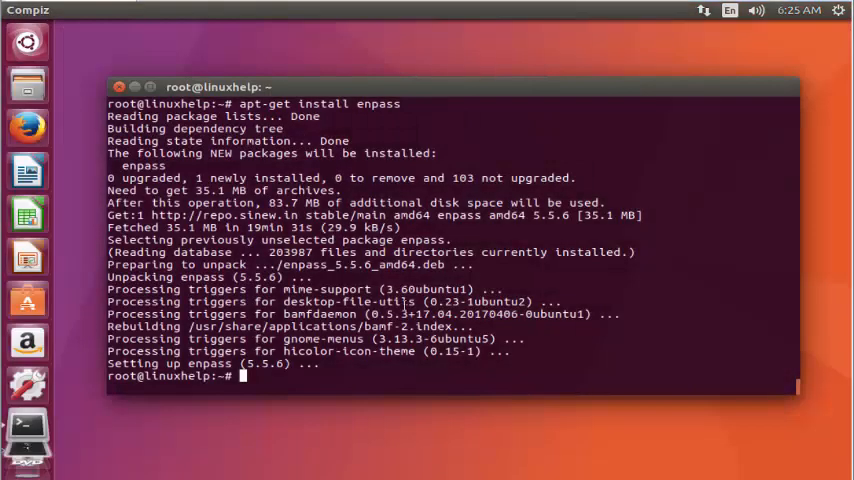
# Choose 'I am a new Enpass user', then enter and confirm the master password
pyautogui.click(28, 430)
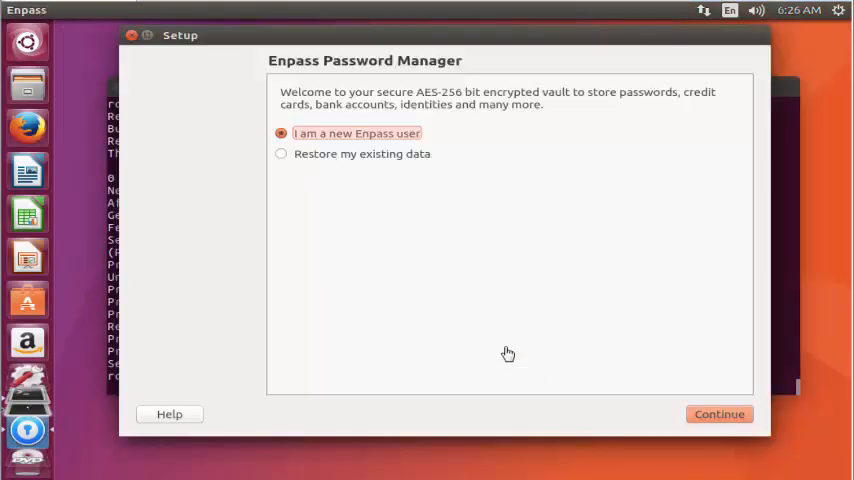
pyautogui.moveTo(348, 148)
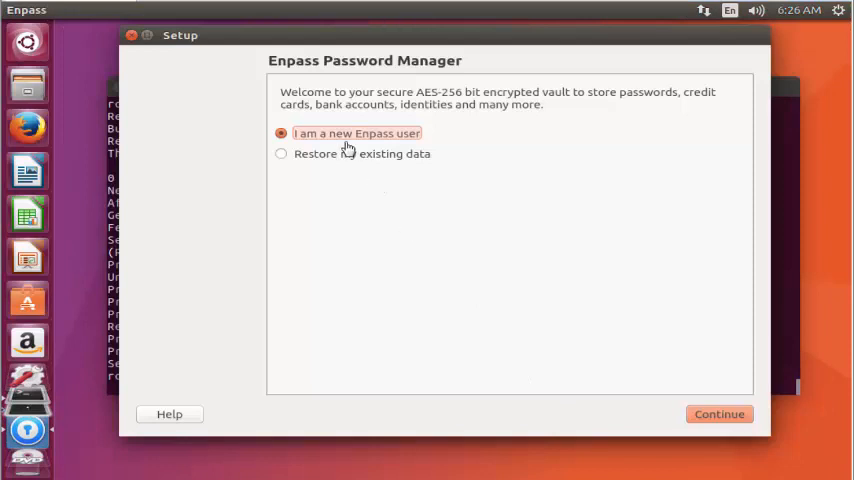
pyautogui.moveTo(719, 414)
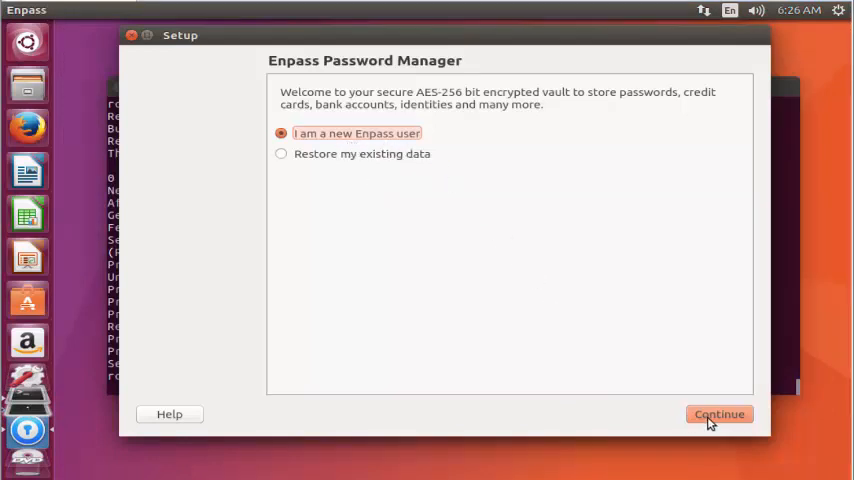
pyautogui.click(719, 414)
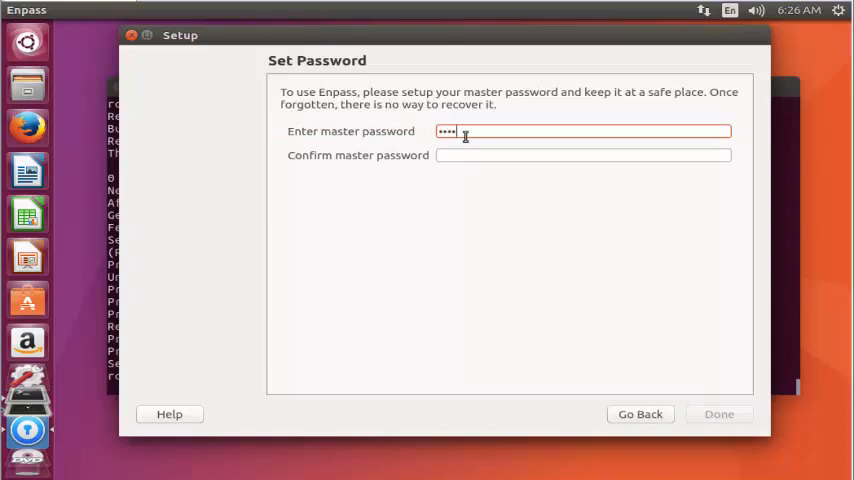
pyautogui.write('•')
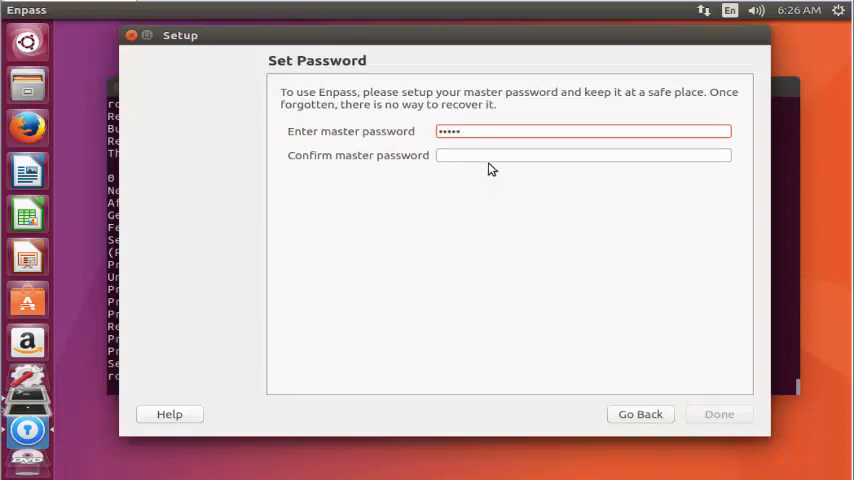
pyautogui.write('•')
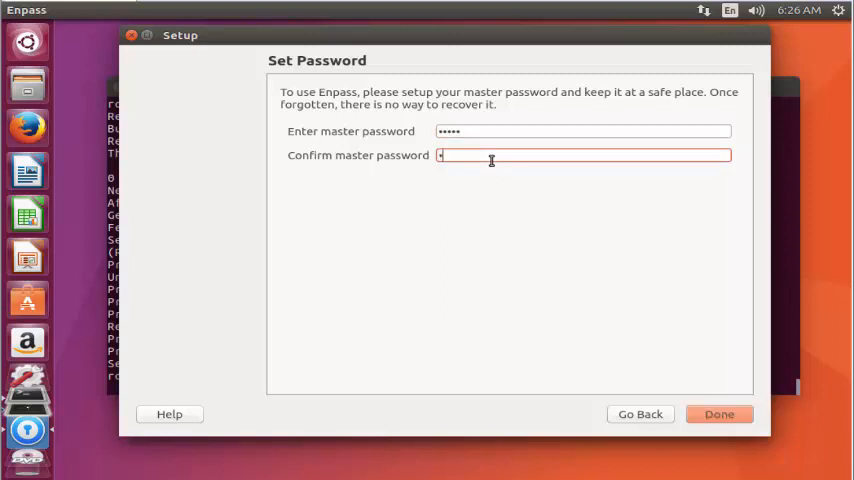
pyautogui.write('••••')
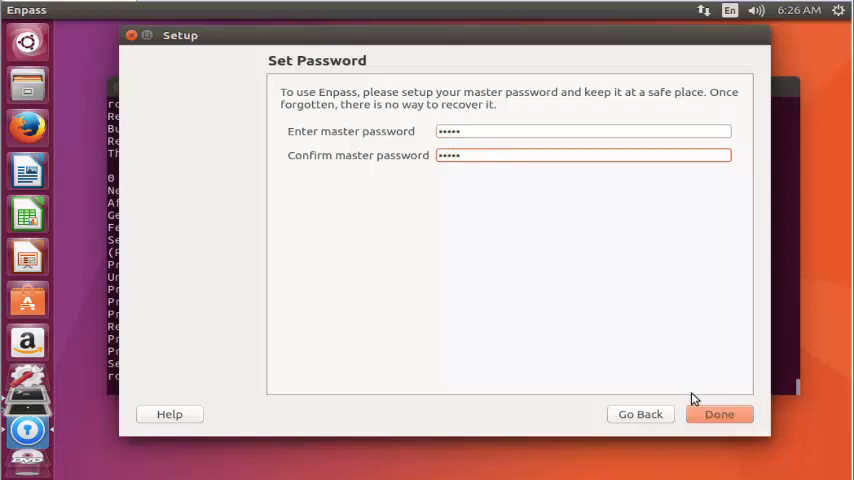
pyautogui.click(719, 413)
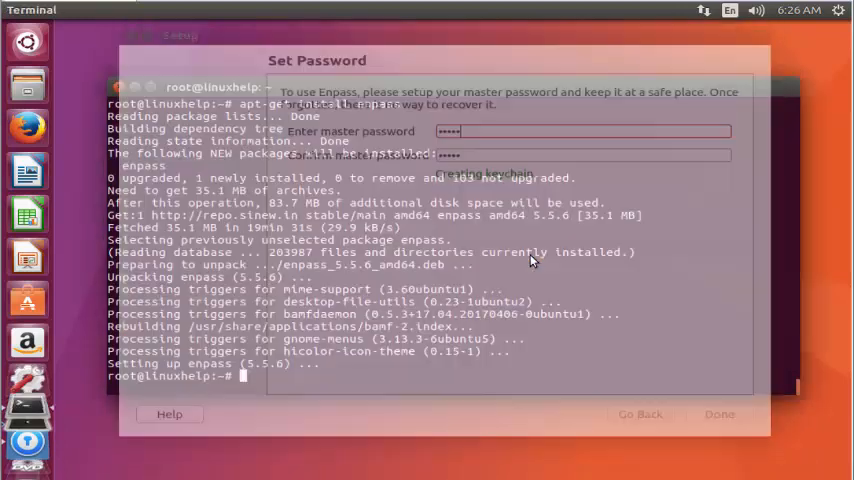
pyautogui.click(719, 414)
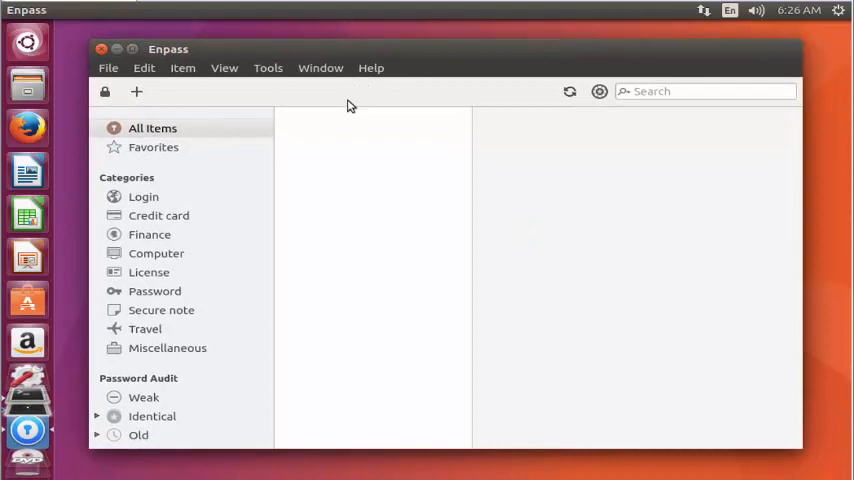
pyautogui.moveTo(287, 114)
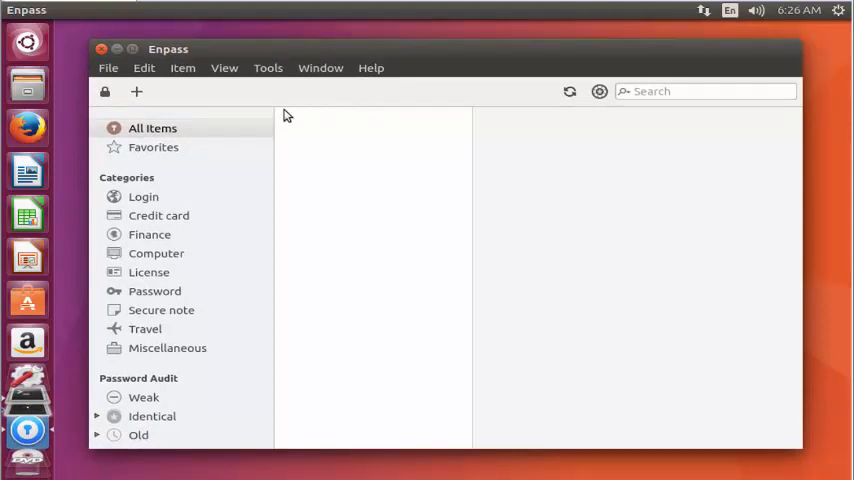
pyautogui.moveTo(267, 68)
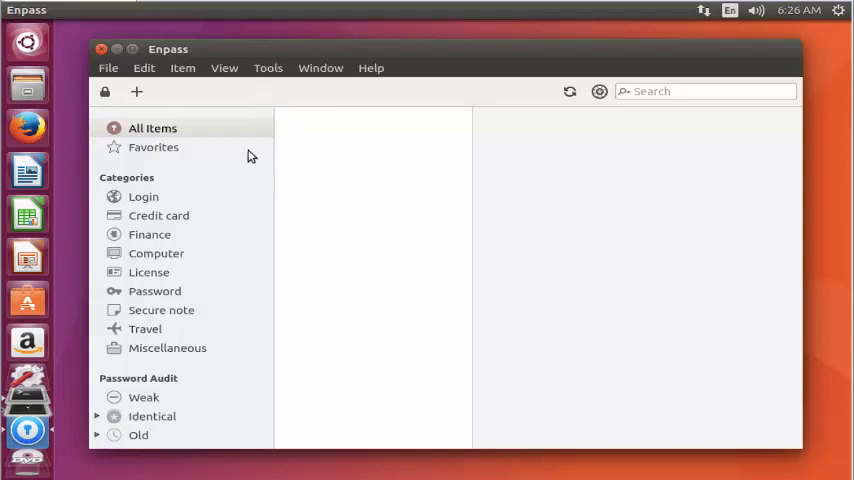
pyautogui.moveTo(215, 45)
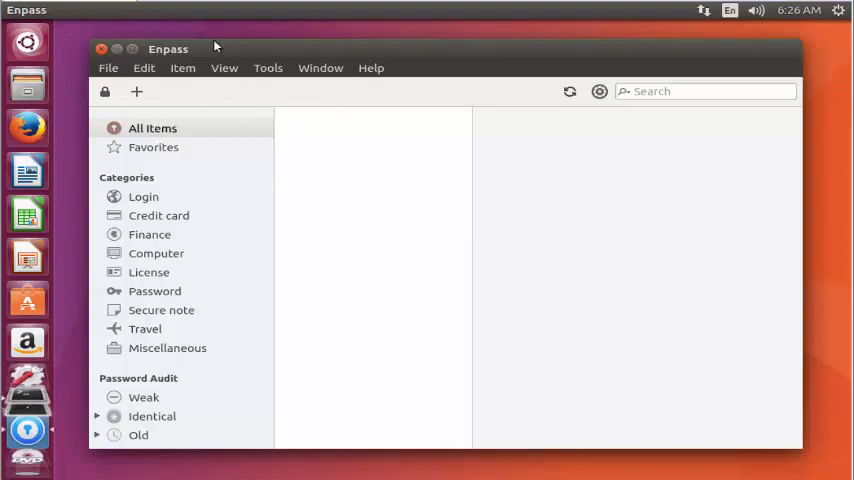
pyautogui.moveTo(385, 72)
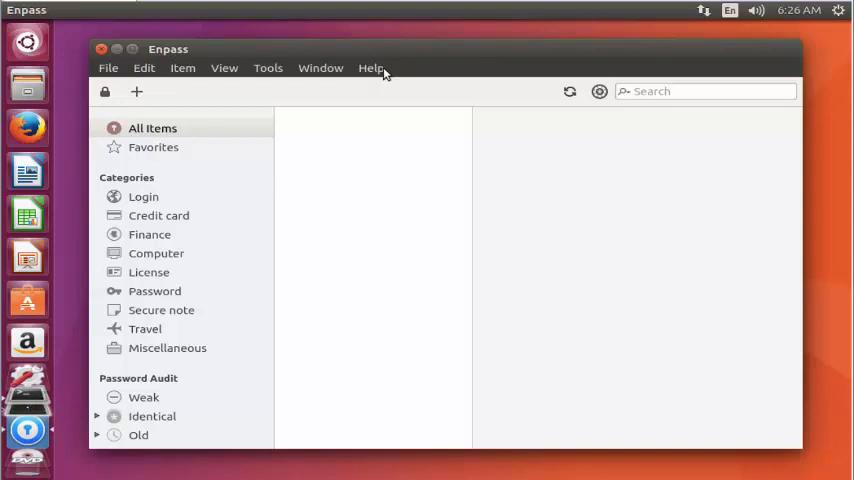
pyautogui.click(371, 67)
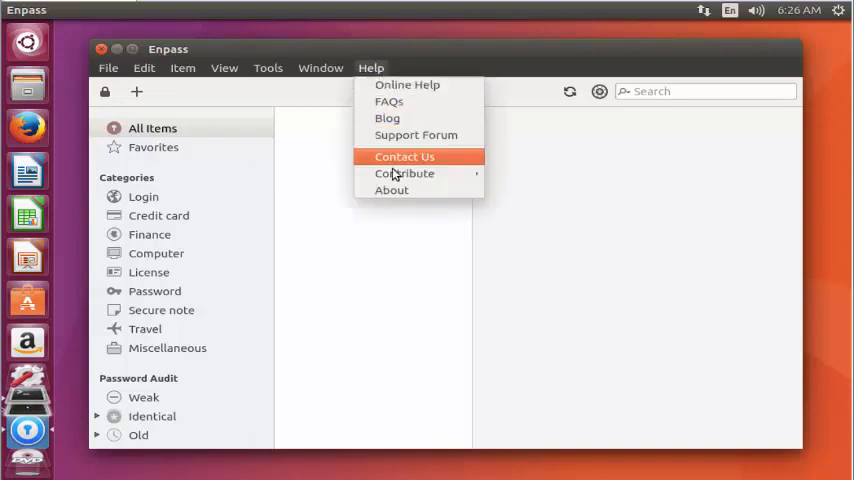
pyautogui.click(391, 190)
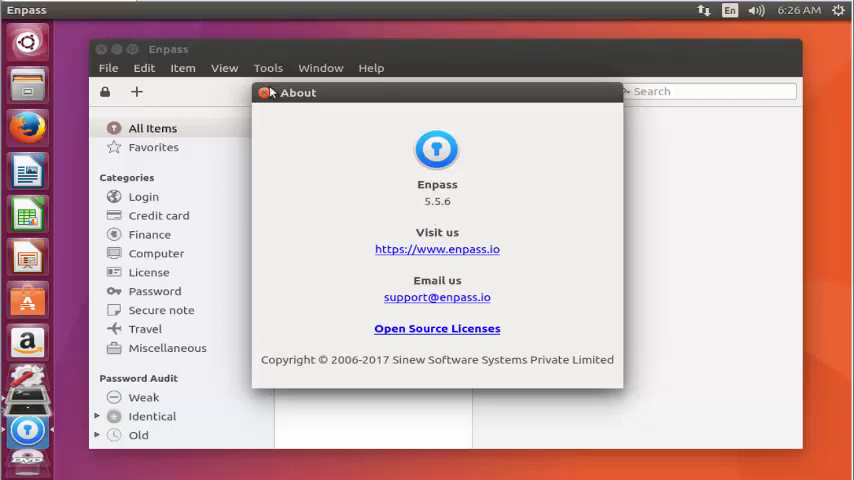
pyautogui.click(266, 92)
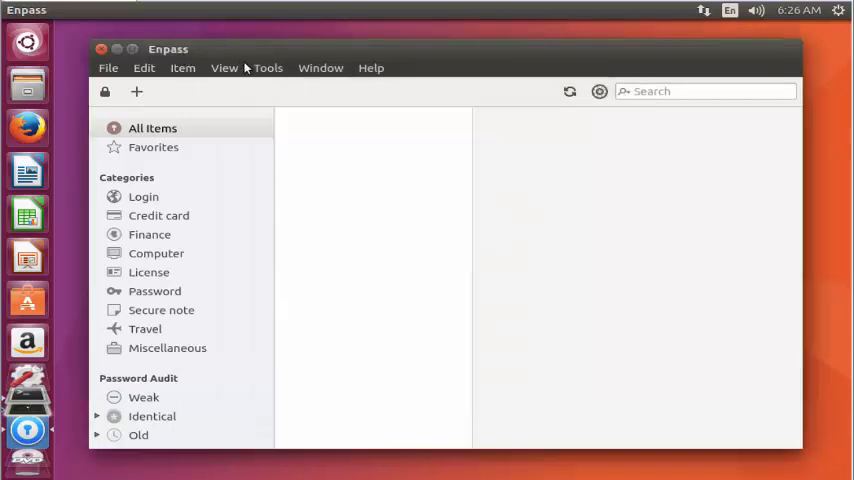
pyautogui.moveTo(390, 169)
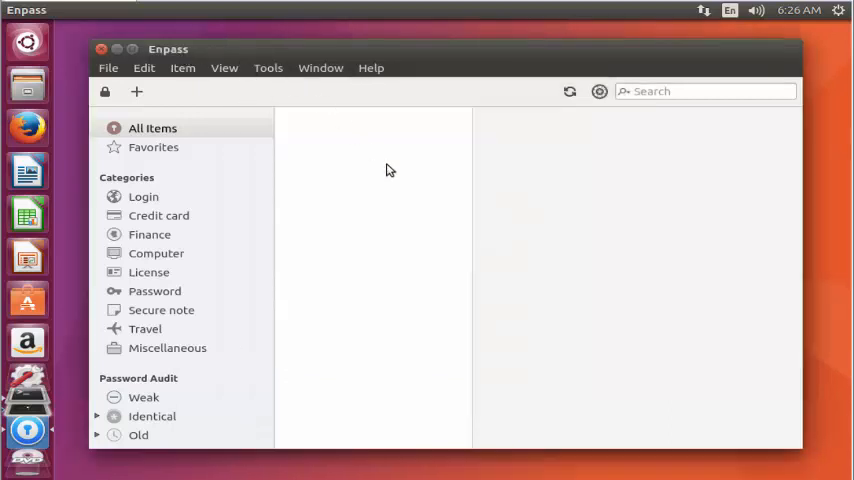
pyautogui.moveTo(374, 145)
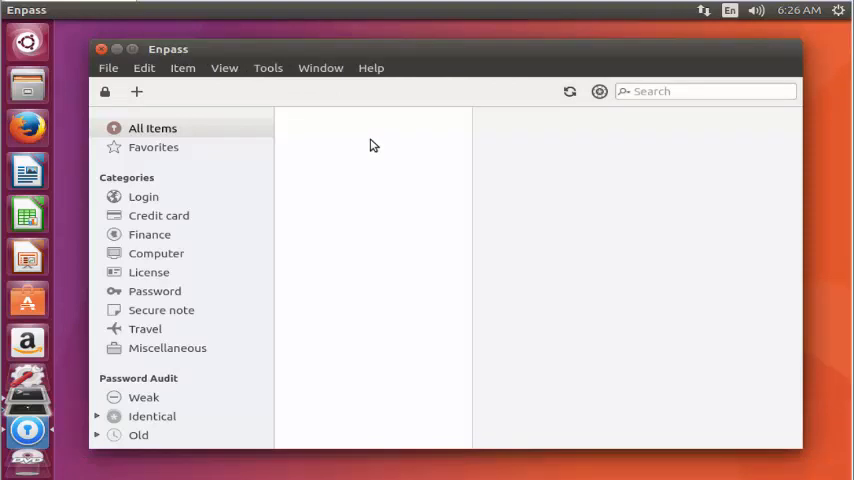